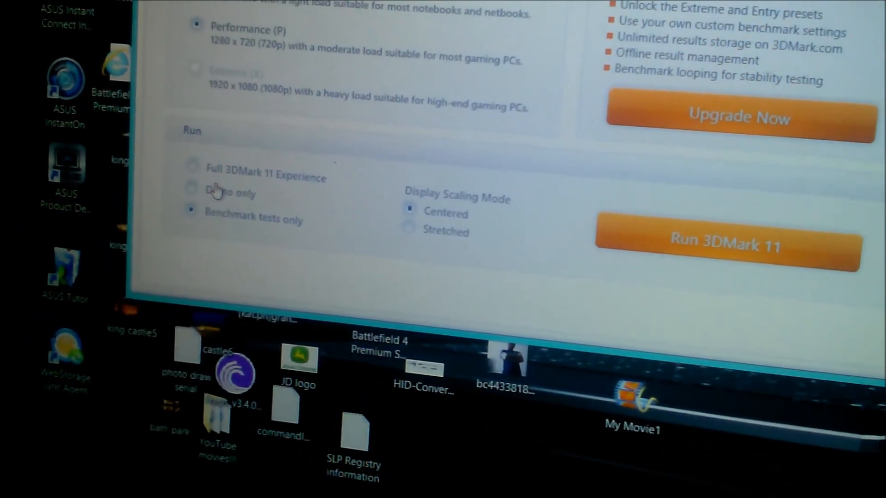
Launch the Performance-preset 3DMark 11 run with benchmark tests only and centered scaling
left_click(726, 245)
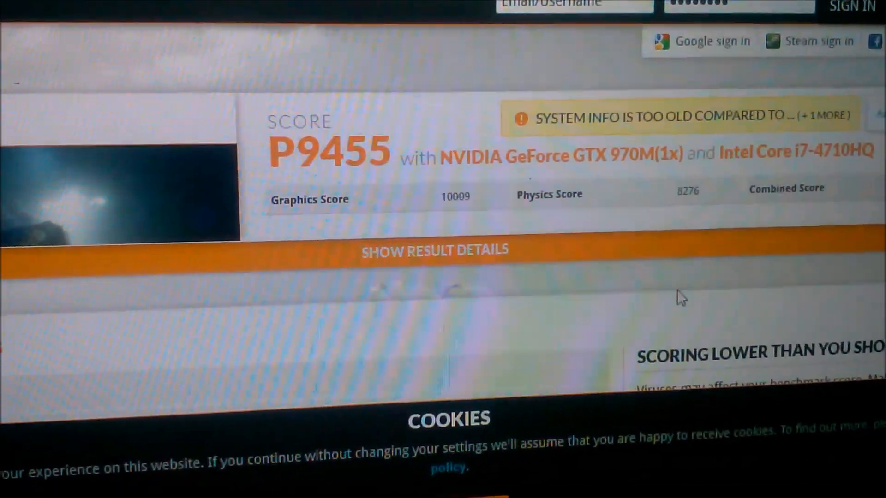
Dismiss the cookies notice and scroll the GTX 670MX result down to its graphics card details
scroll("down", 3)
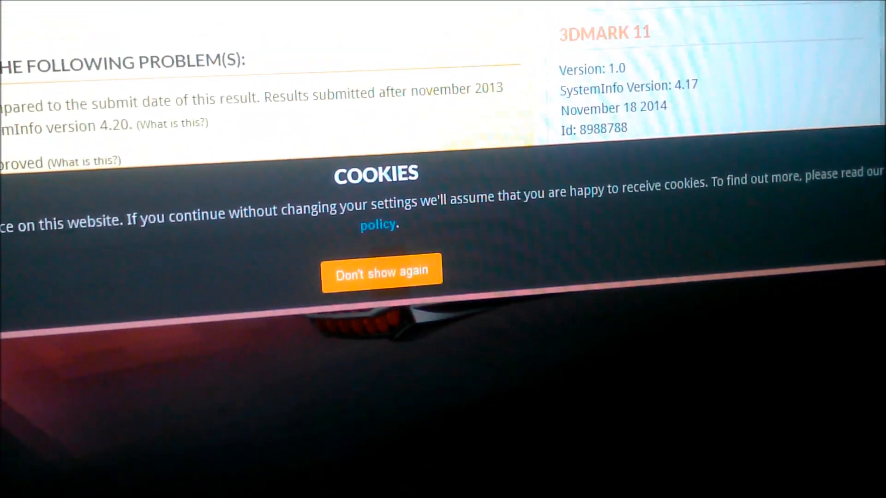
left_click(382, 271)
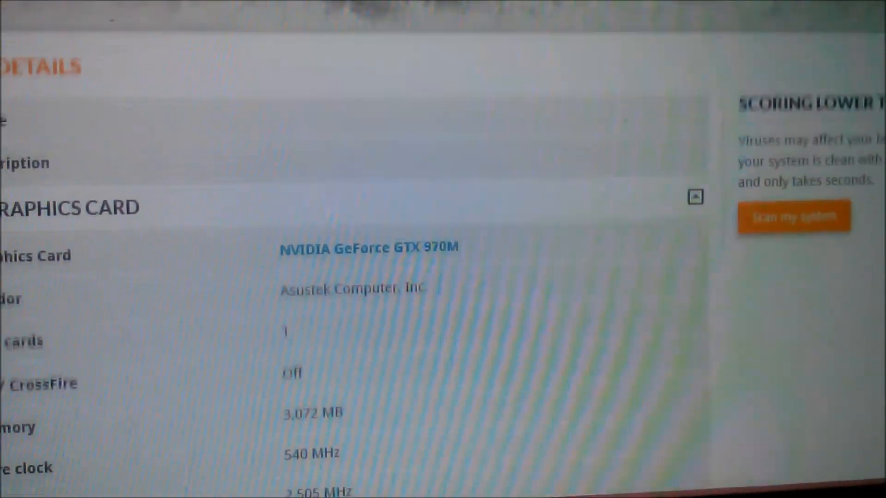
scroll("down", 3)
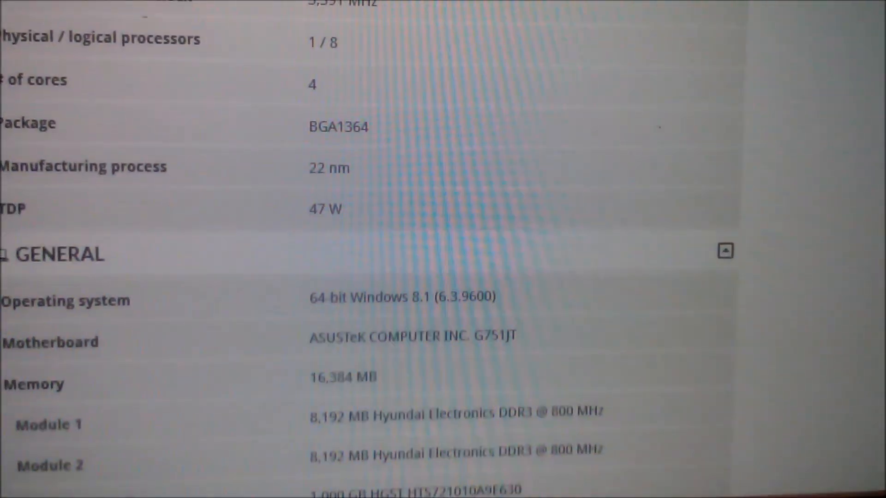
scroll("down", 3)
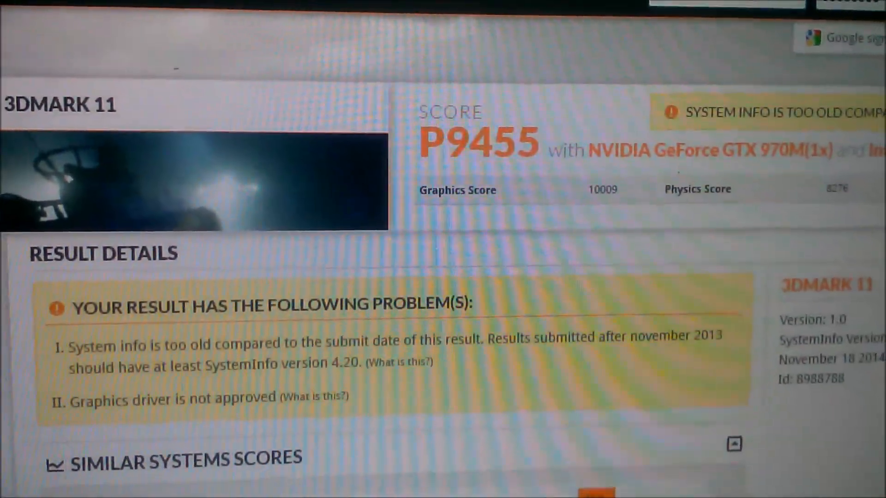
scroll("down", 3)
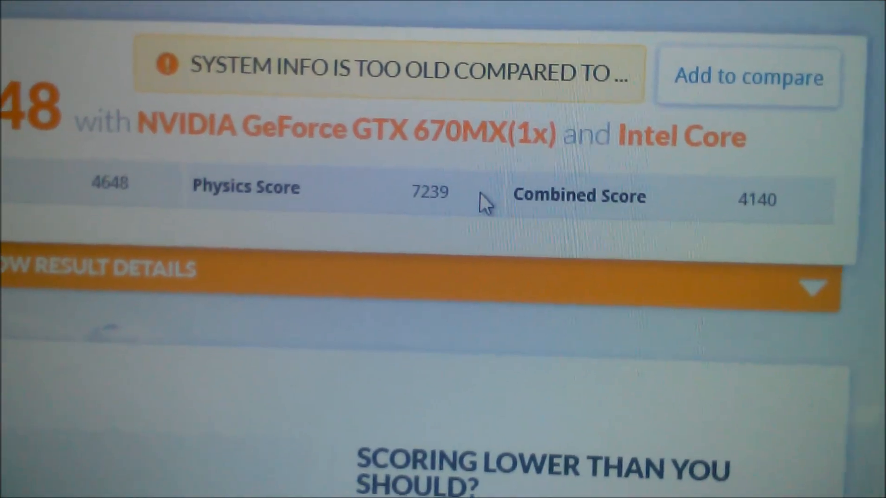
scroll("down", 3)
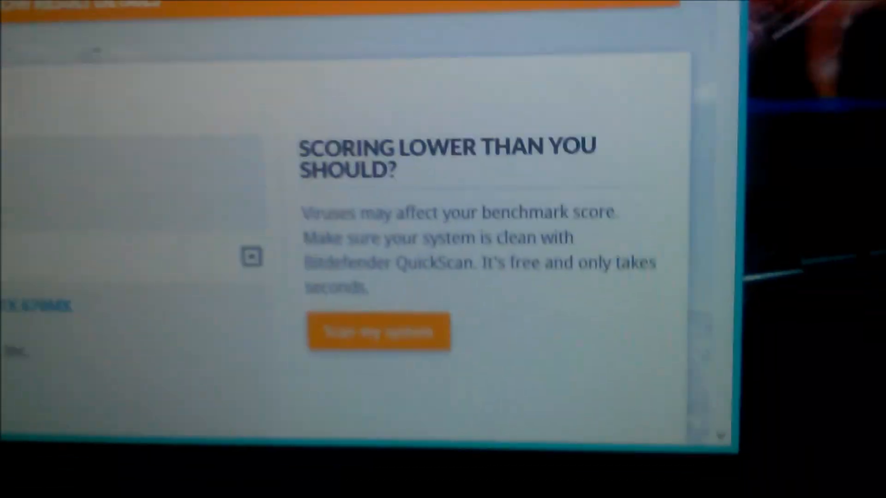
scroll("down", 3)
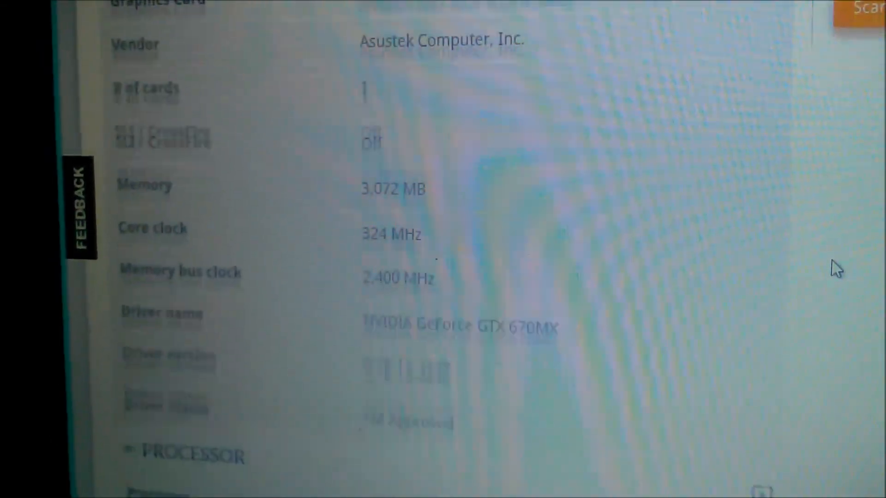
Scroll through the 670MX system's G75VX motherboard, memory and drive details
scroll("down", 3)
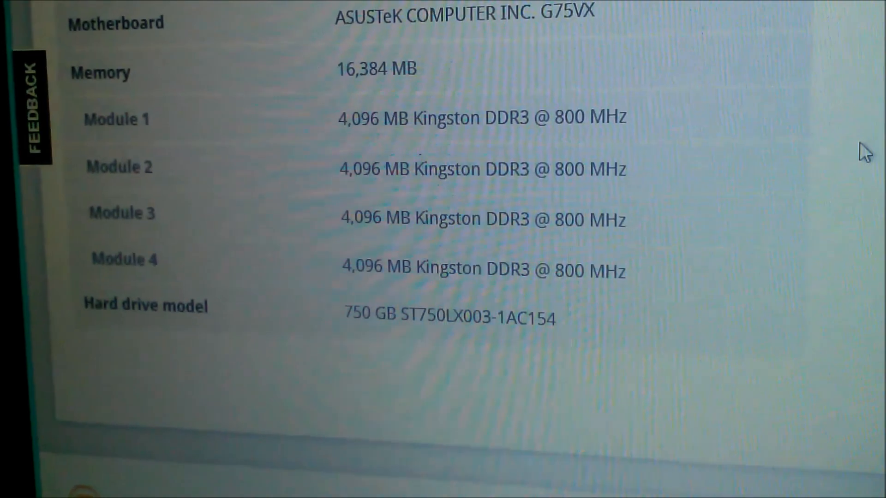
scroll("down", 3)
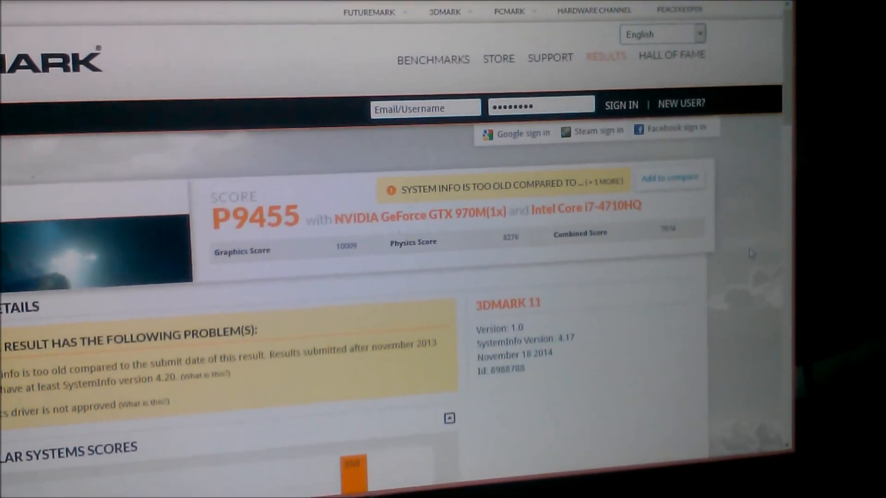
scroll("down", 3)
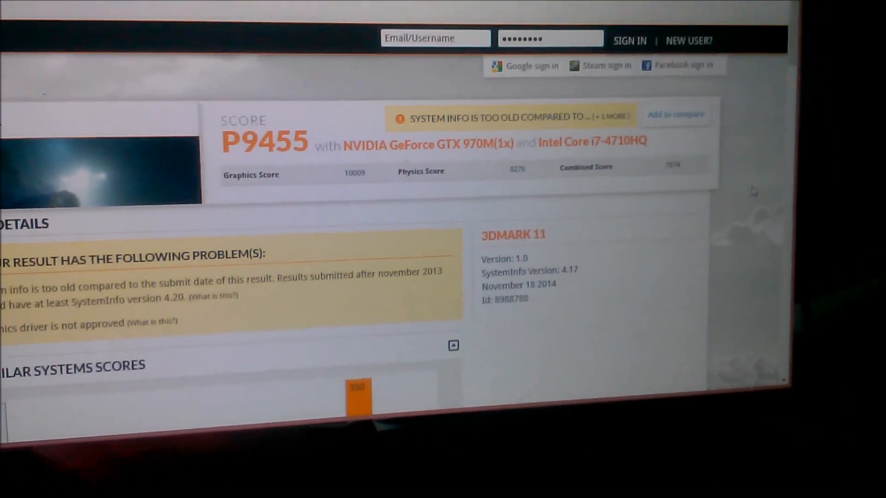